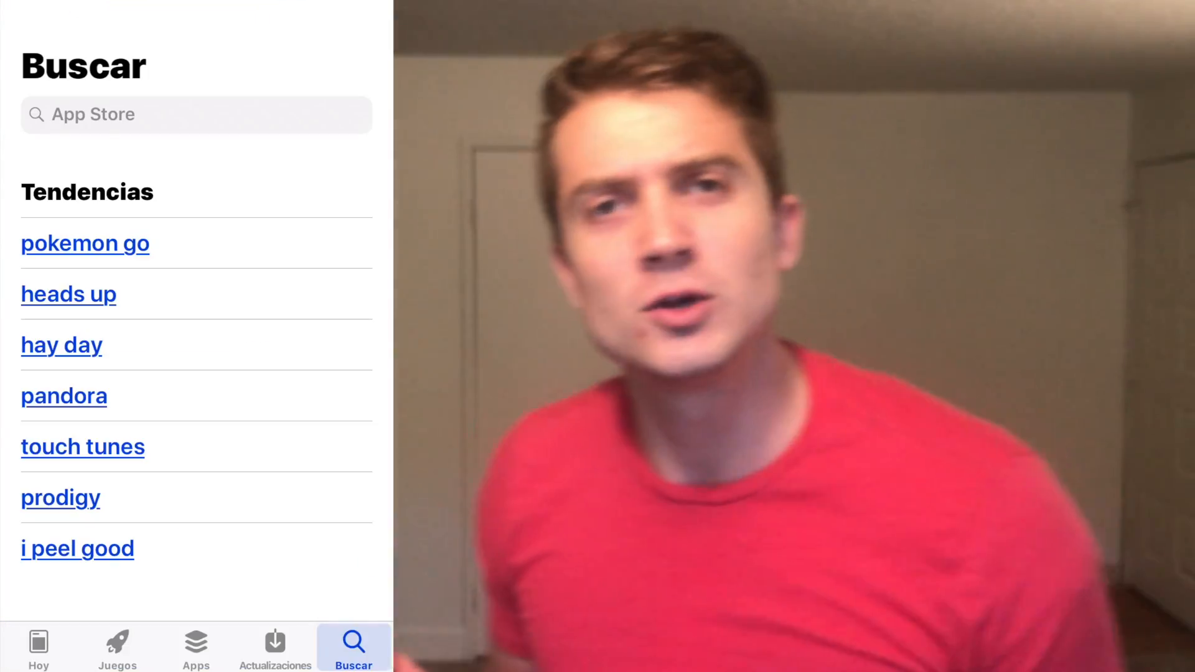
Search the App Store for 'python interpreter' and scroll the results to the Python Programming app
{"action": "type", "text": "python int"}
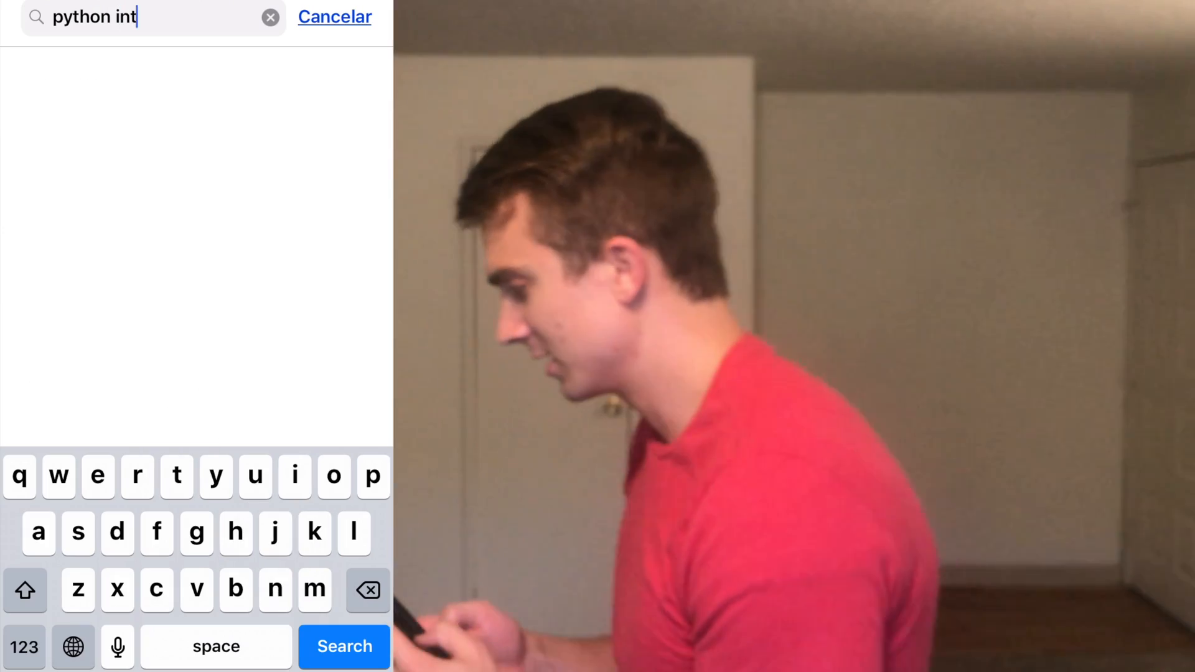
{"action": "type", "text": "erpreter"}
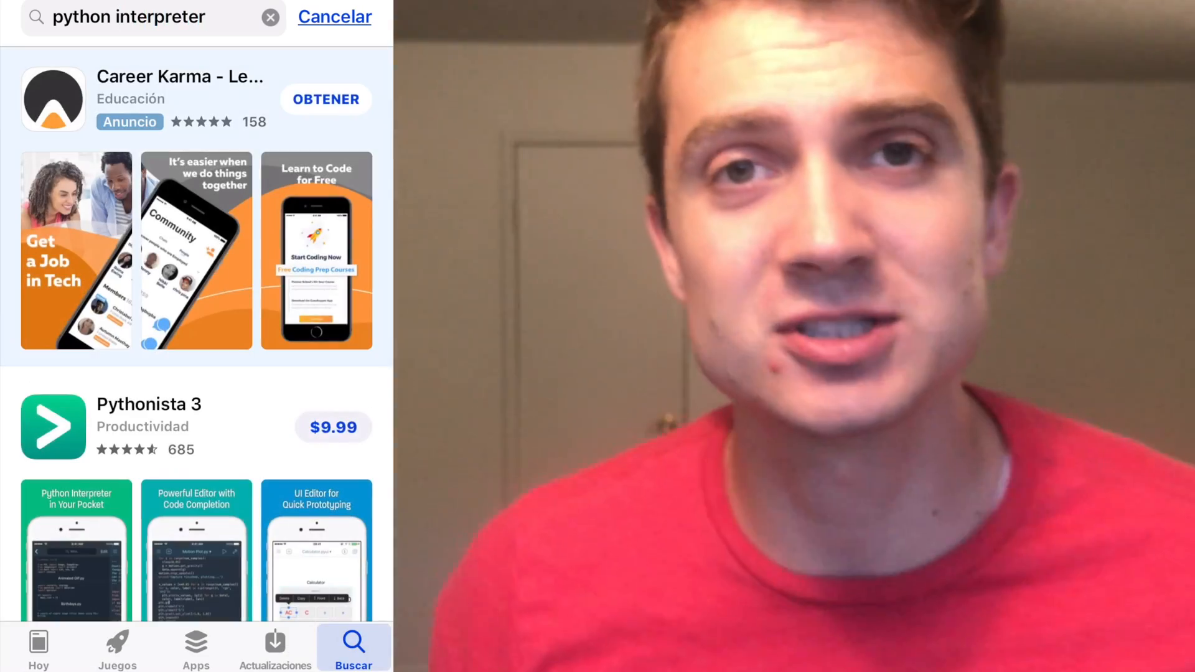
{"action": "scroll", "scroll_direction": "down", "scroll_amount": 3}
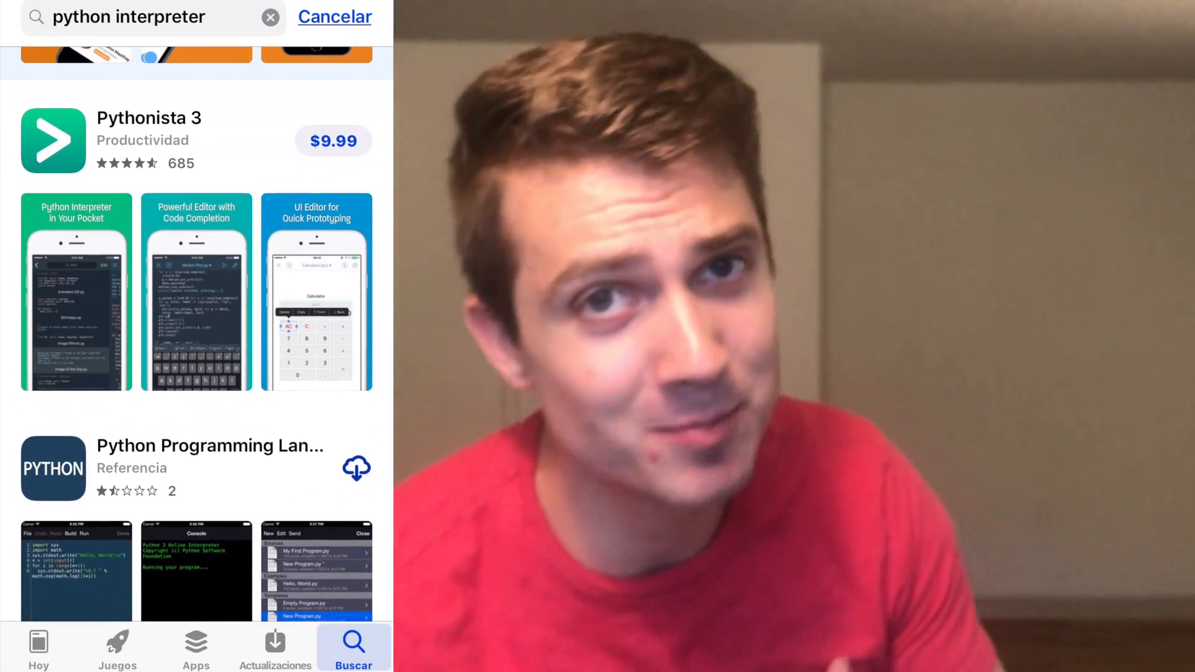
{"action": "scroll", "scroll_direction": "down", "scroll_amount": 3}
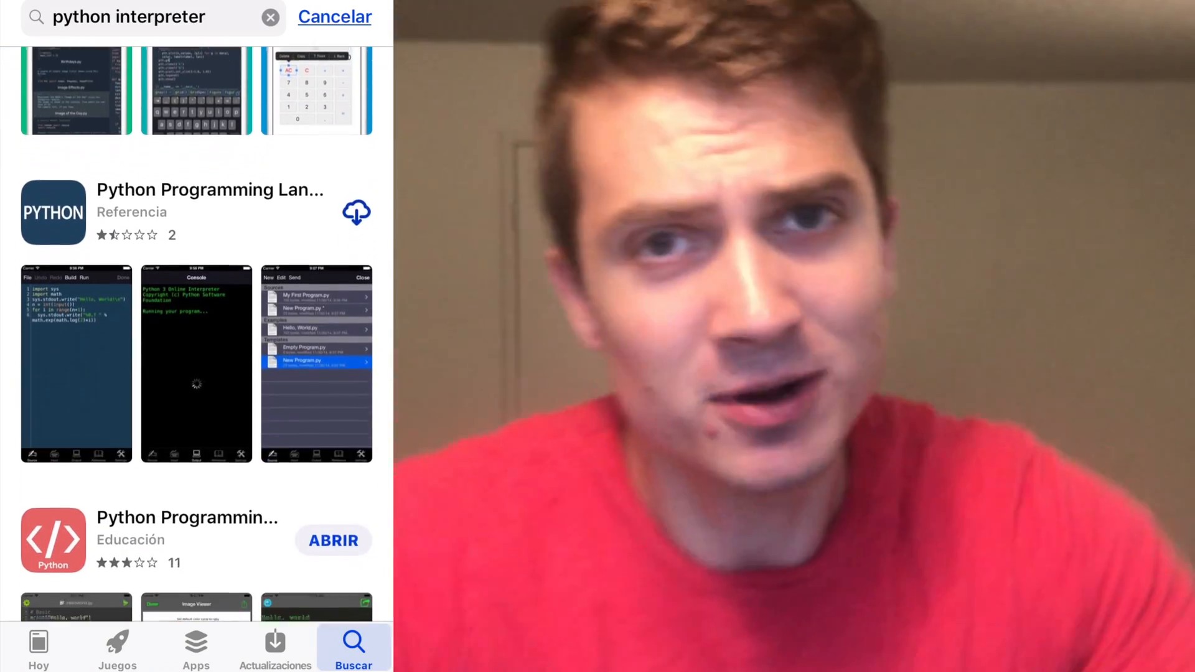
{"action": "scroll", "scroll_direction": "down", "scroll_amount": 3}
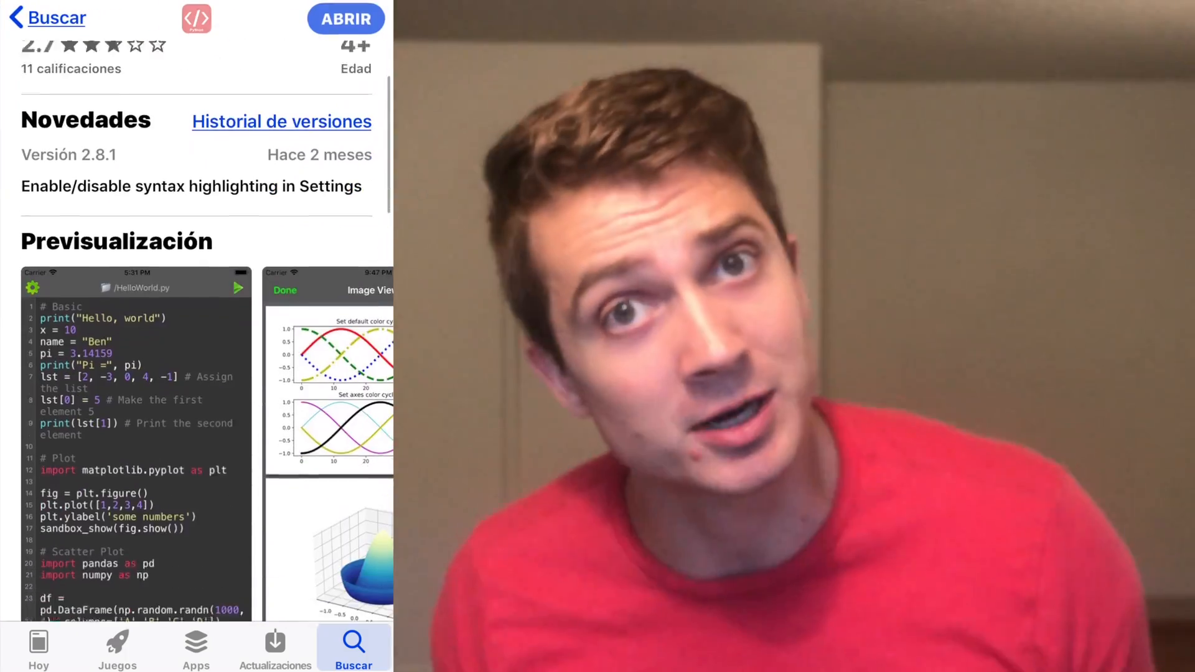
{"action": "scroll", "scroll_direction": "down", "scroll_amount": 3}
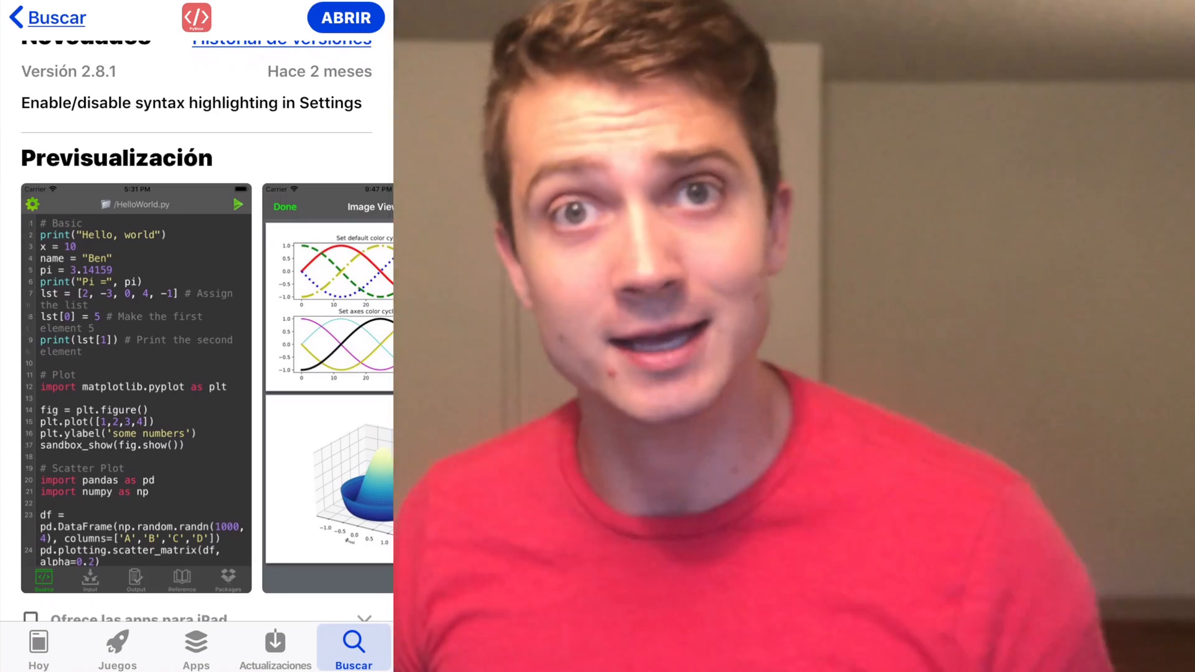
{"action": "scroll", "scroll_direction": "down", "scroll_amount": 3}
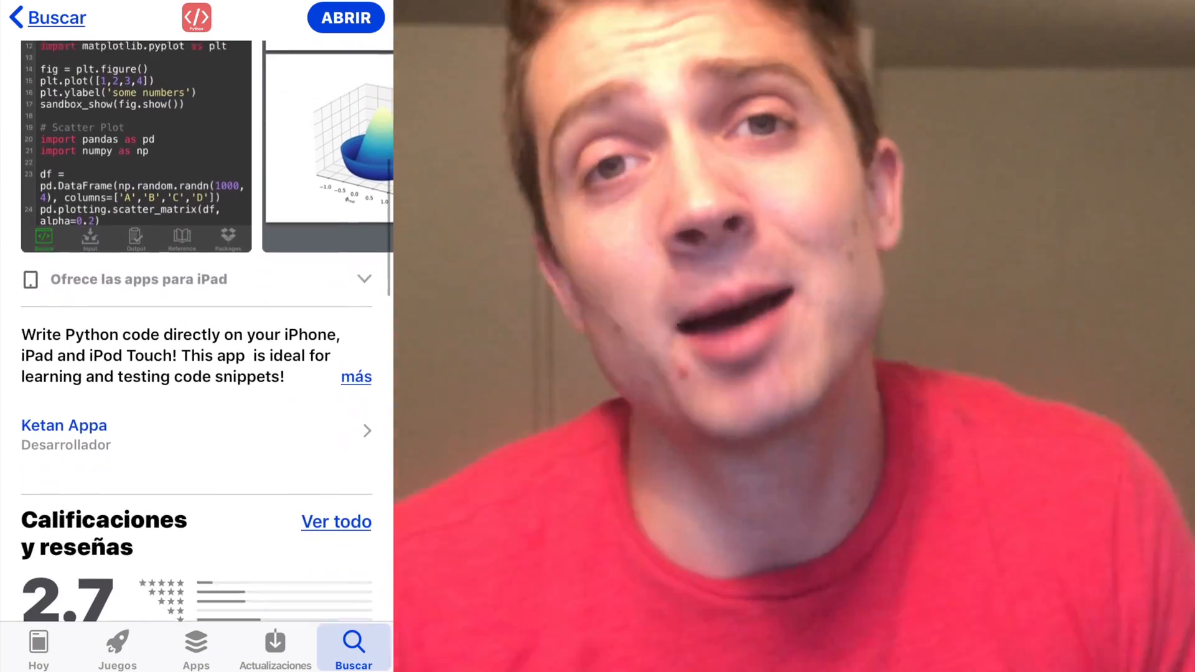
{"action": "scroll", "scroll_direction": "down", "scroll_amount": 3}
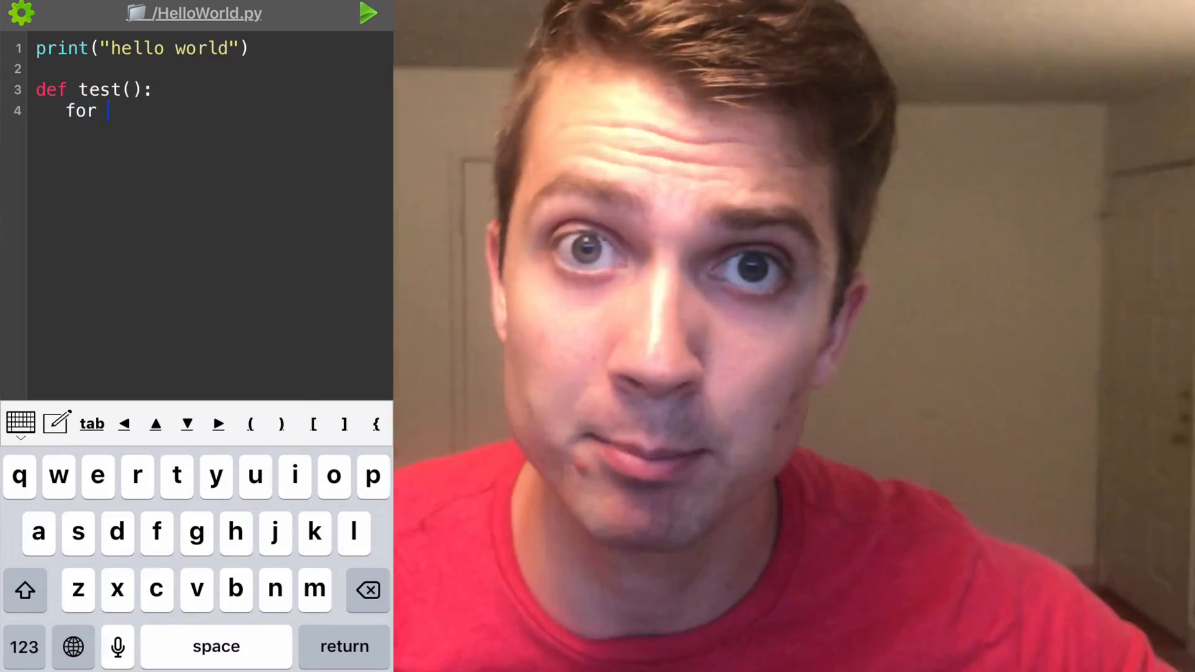
Add 'for i in range(5): print(i**2)' to HelloWorld.py and run it, printing 0 1 4 9 16 Complete
{"action": "type", "text": "i in range(5):"}
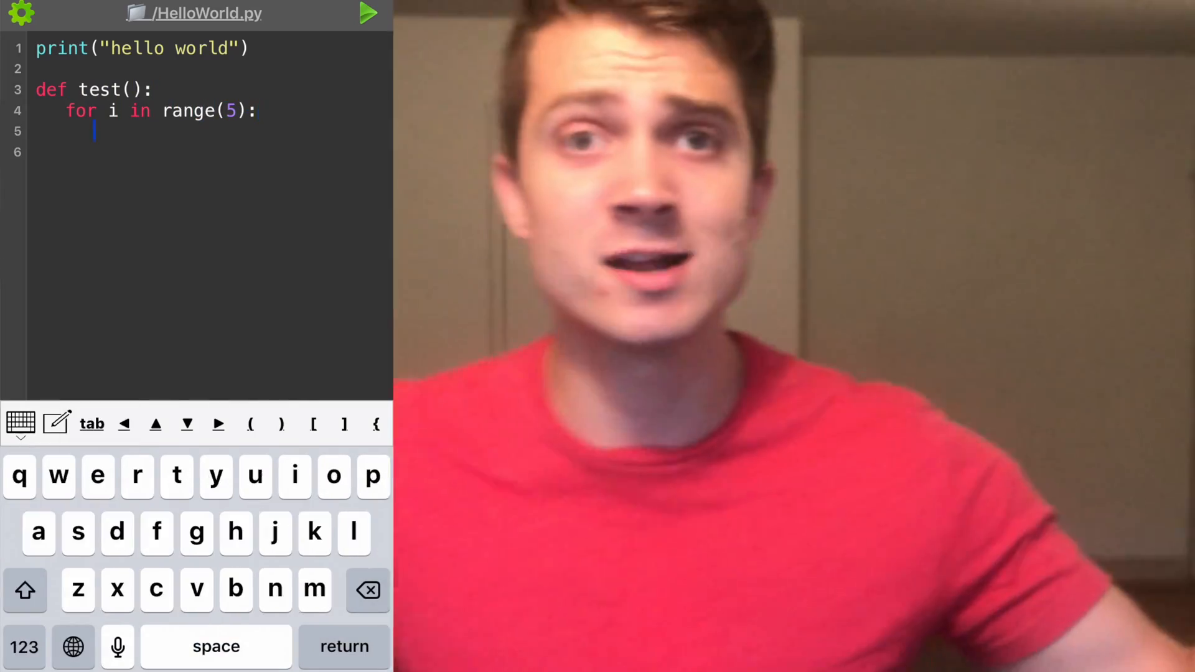
{"action": "type", "text": "print(i**2)"}
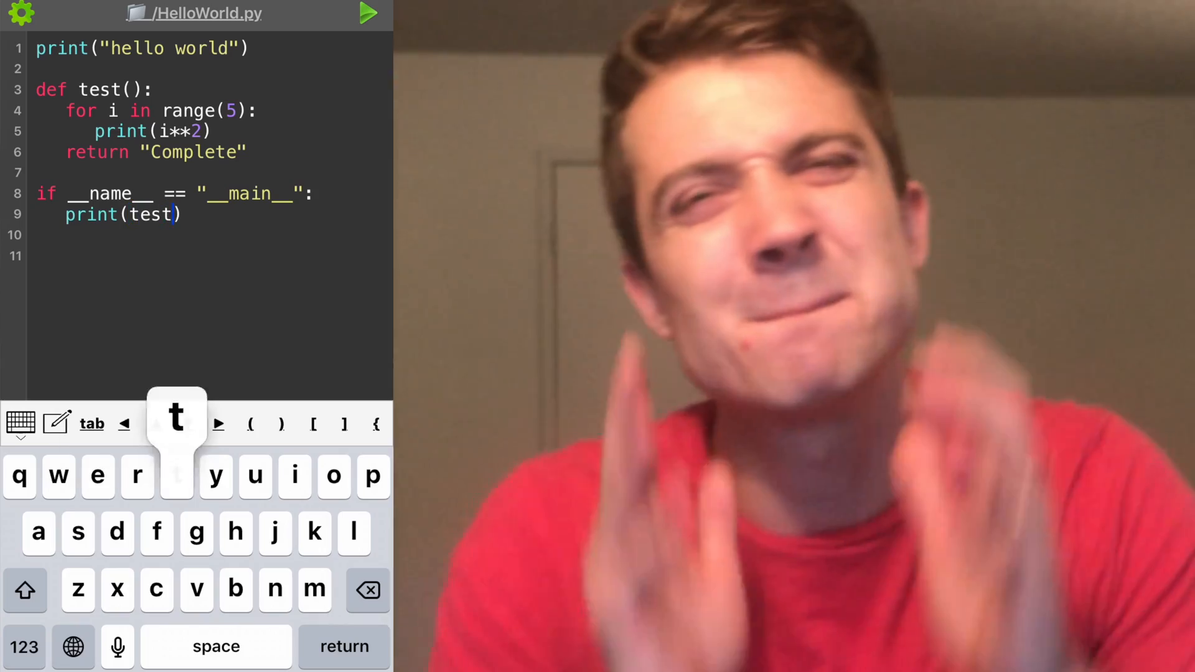
{"action": "left_click", "coordinate": [366, 14]}
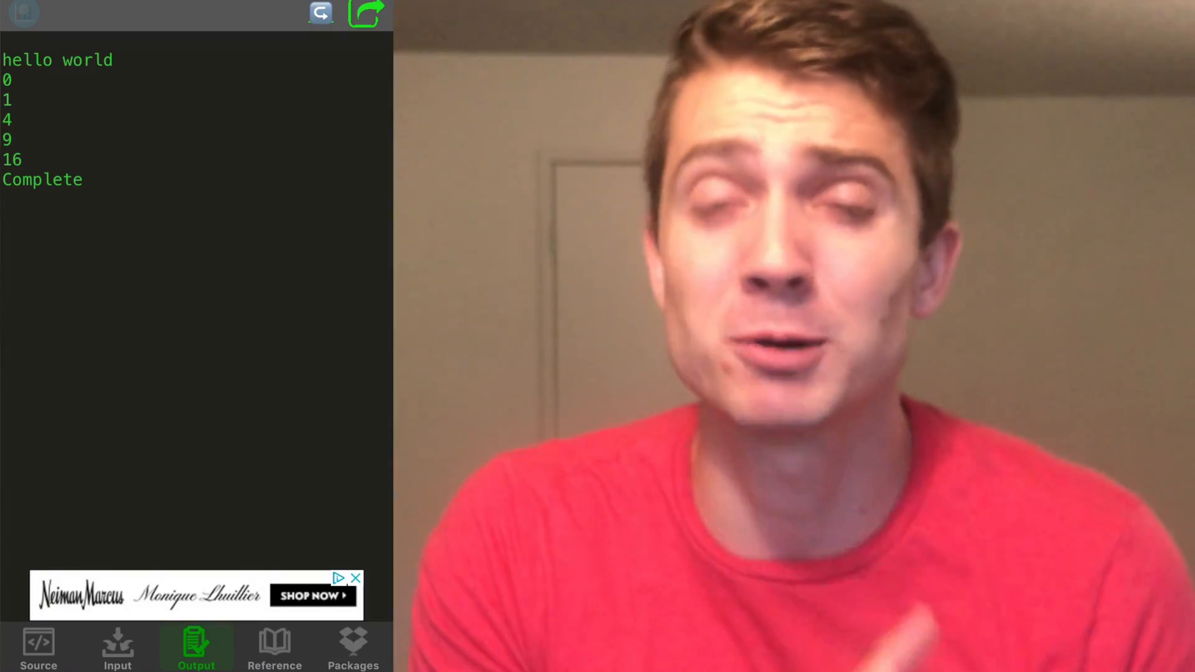
{"action": "left_click", "coordinate": [38, 647]}
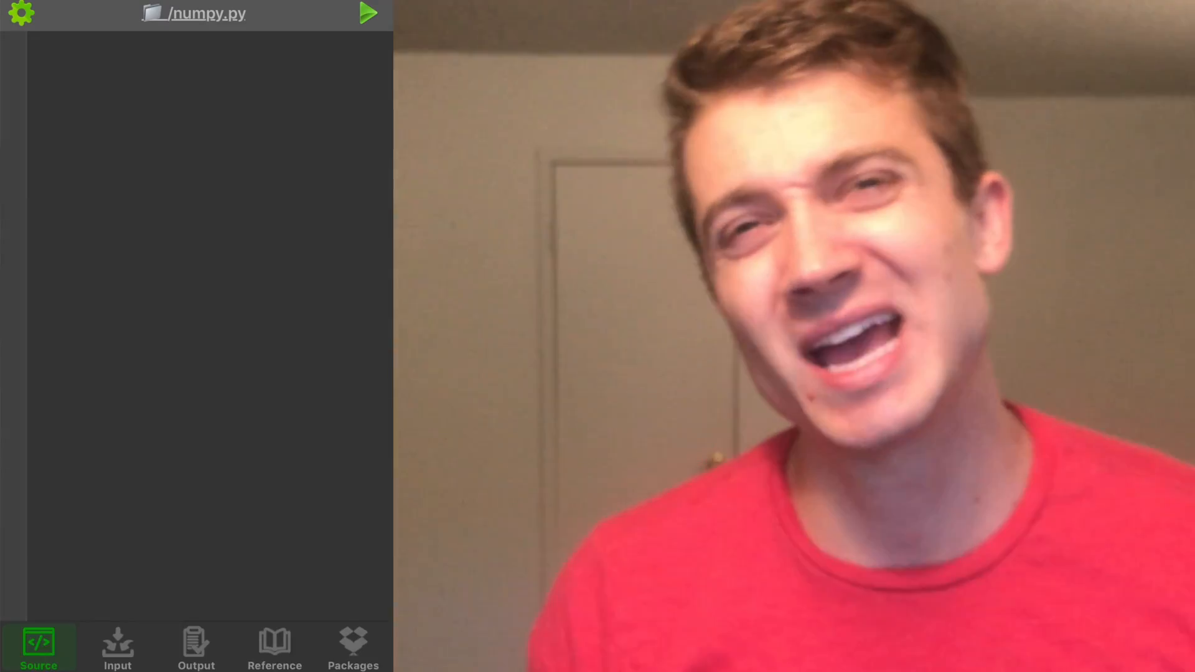
Write num() importing numpy as np, with x = np.random.random(), y = np.ones((2,3)) and return x@y
{"action": "type", "text": "import numpy as"}
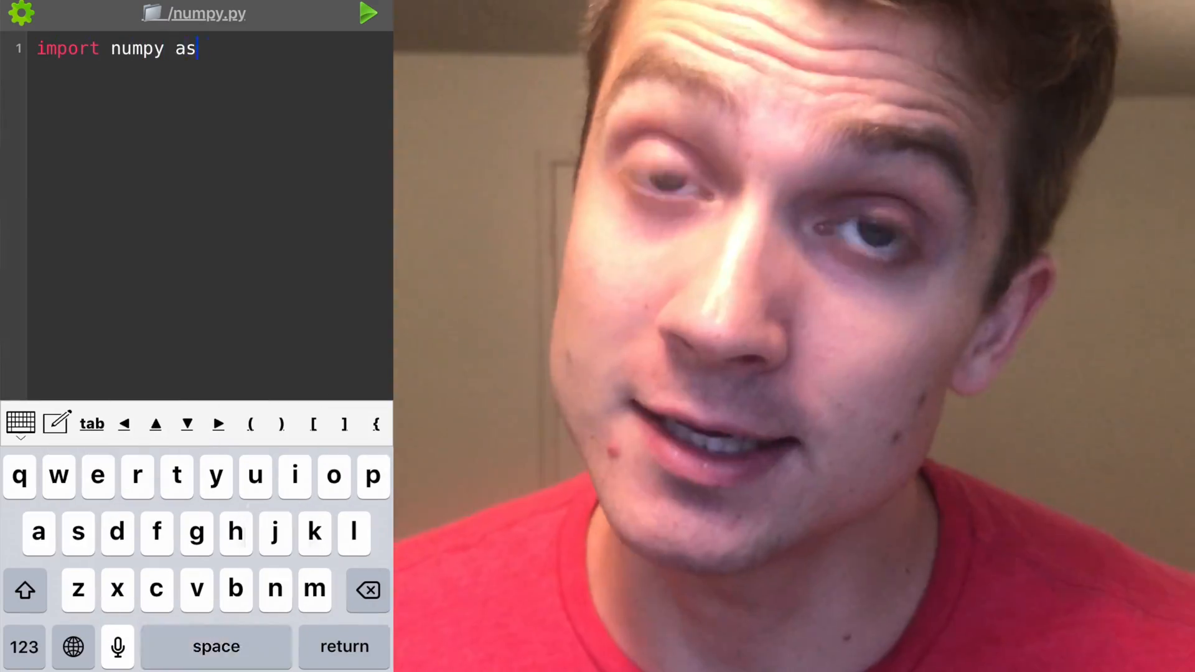
{"action": "type", "text": "np"}
{"action": "type", "text": "def num():"}
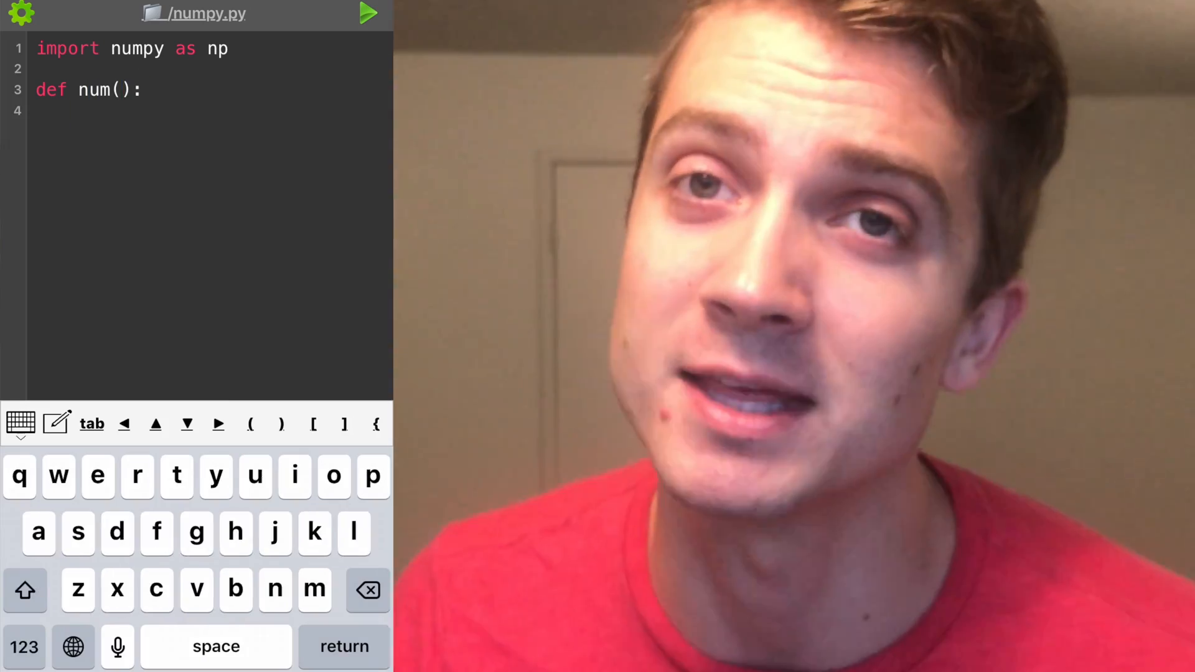
{"action": "type", "text": "x = np.rand"}
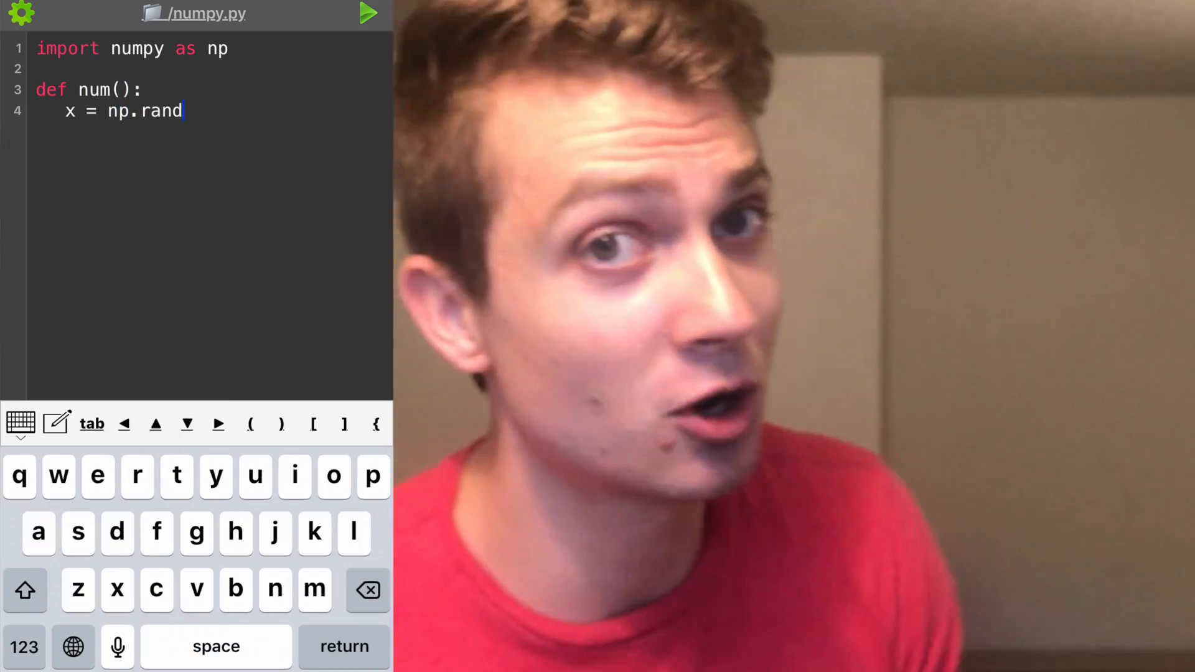
{"action": "type", "text": "om.random()"}
{"action": "type", "text": "y = np"}
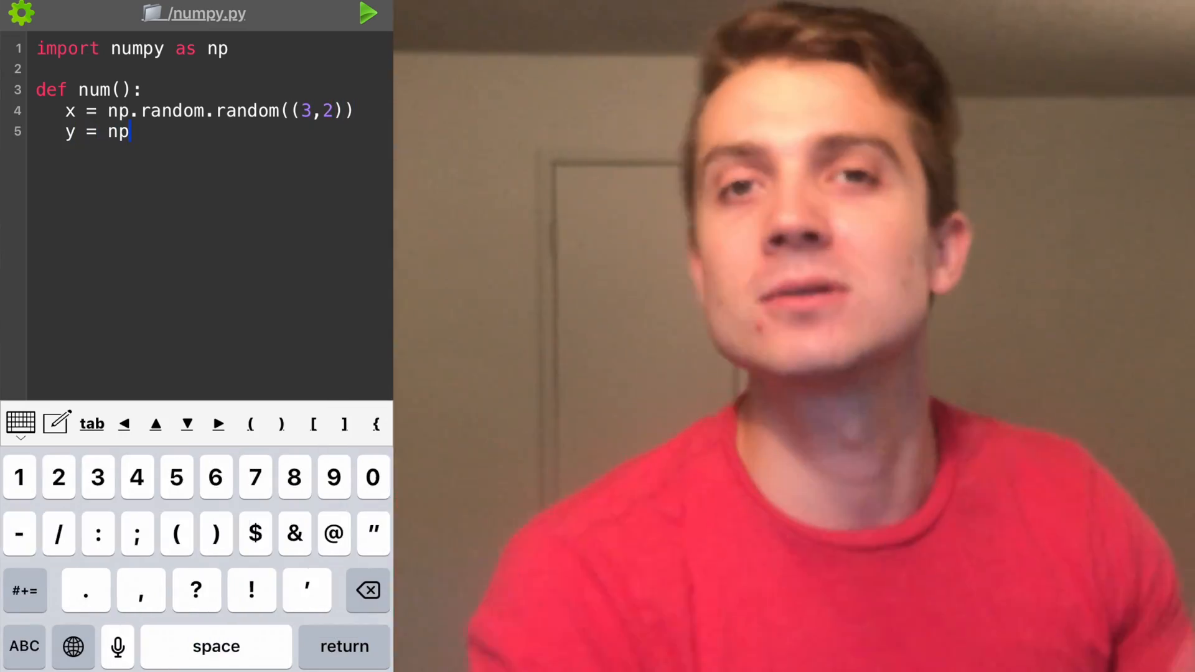
{"action": "type", "text": ".ones()"}
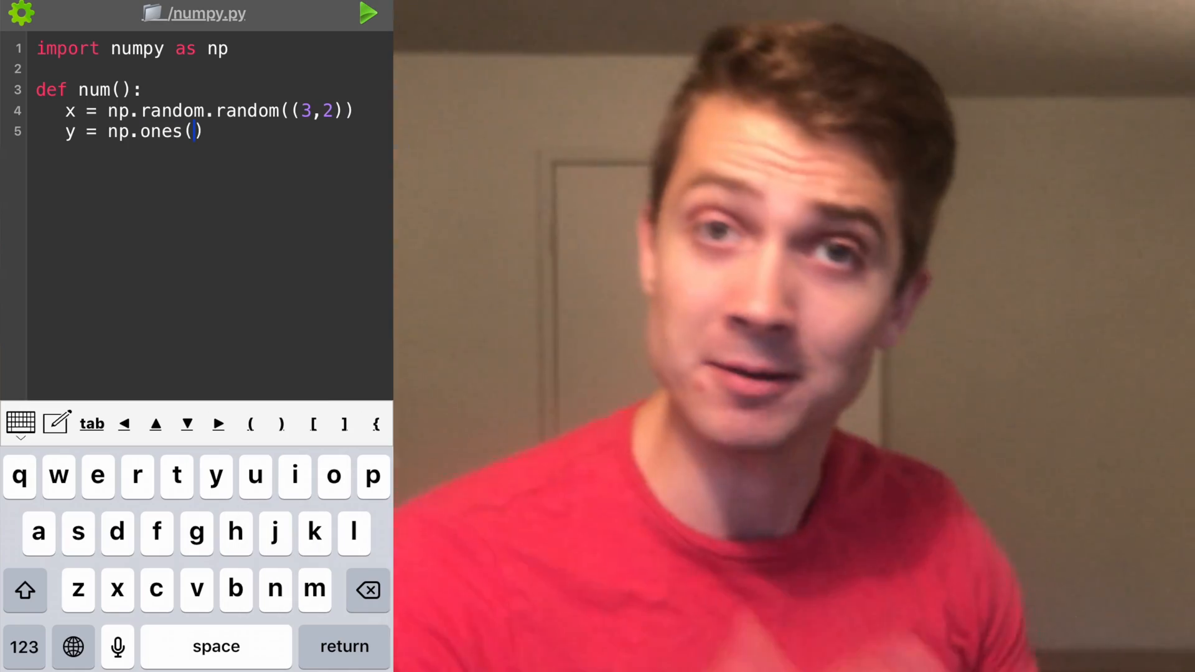
{"action": "type", "text": "(2,3"}
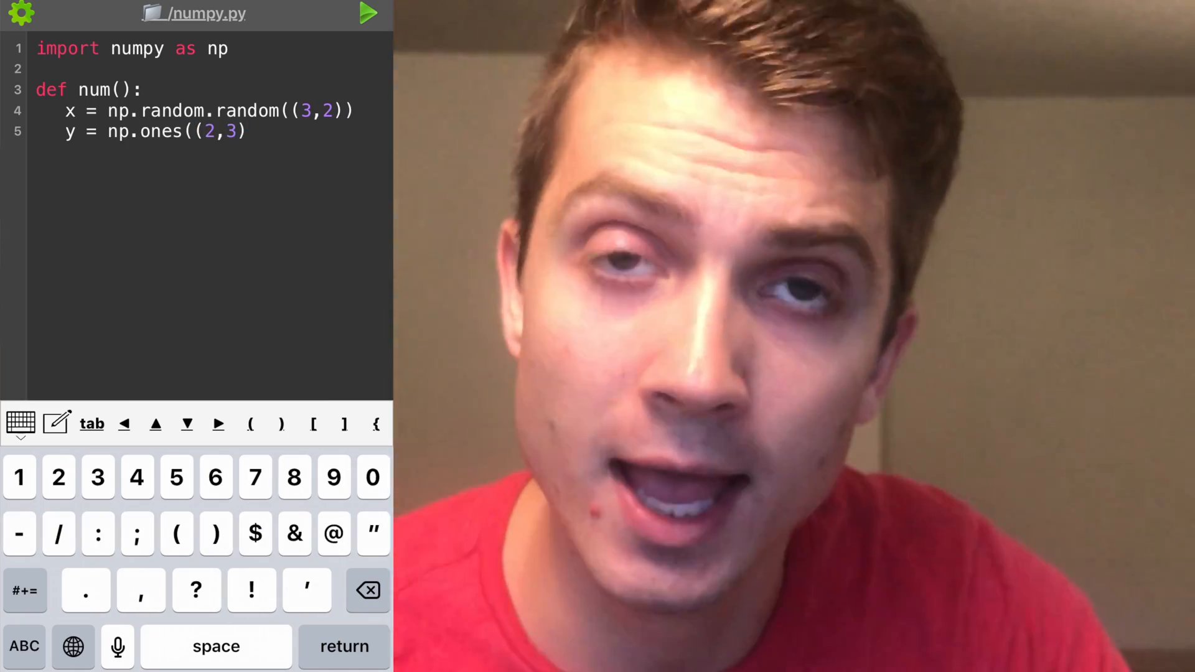
{"action": "type", "text": "return x@y"}
{"action": "type", "text": "if"}
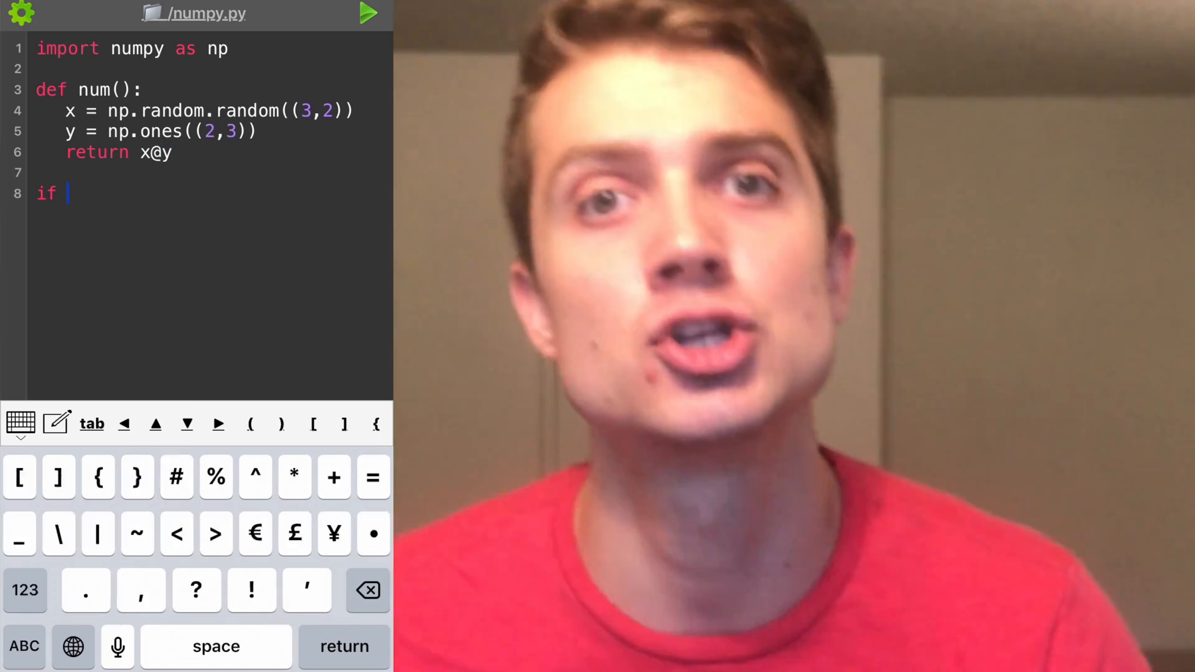
Add the if __name__ == "__main__" block printing num() and run numpy.py
{"action": "type", "text": "__name__ =="}
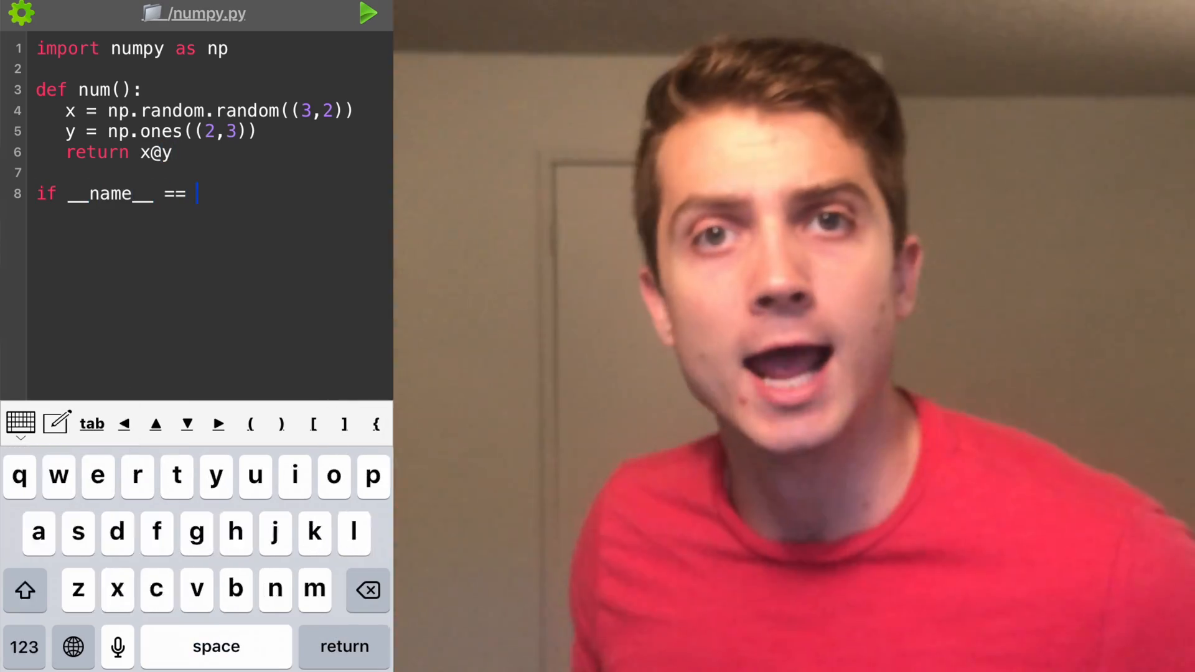
{"action": "type", "text": "\"__main__\":"}
{"action": "type", "text": "num()"}
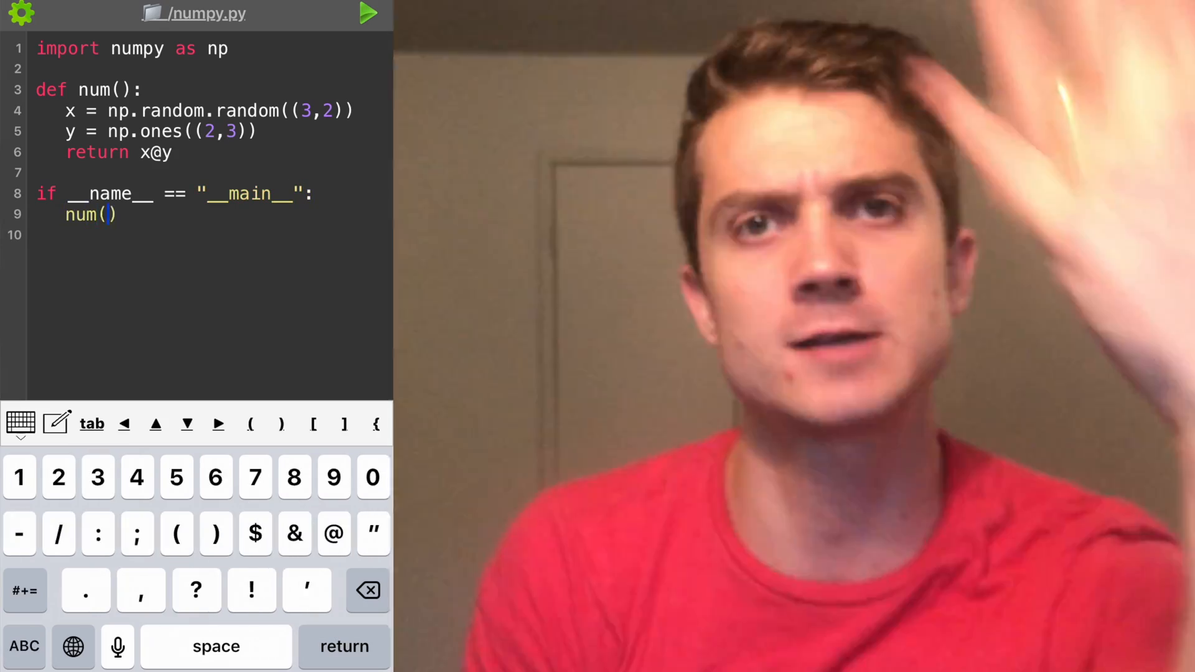
{"action": "left_click", "coordinate": [369, 14]}
{"action": "type", "text": "print"}
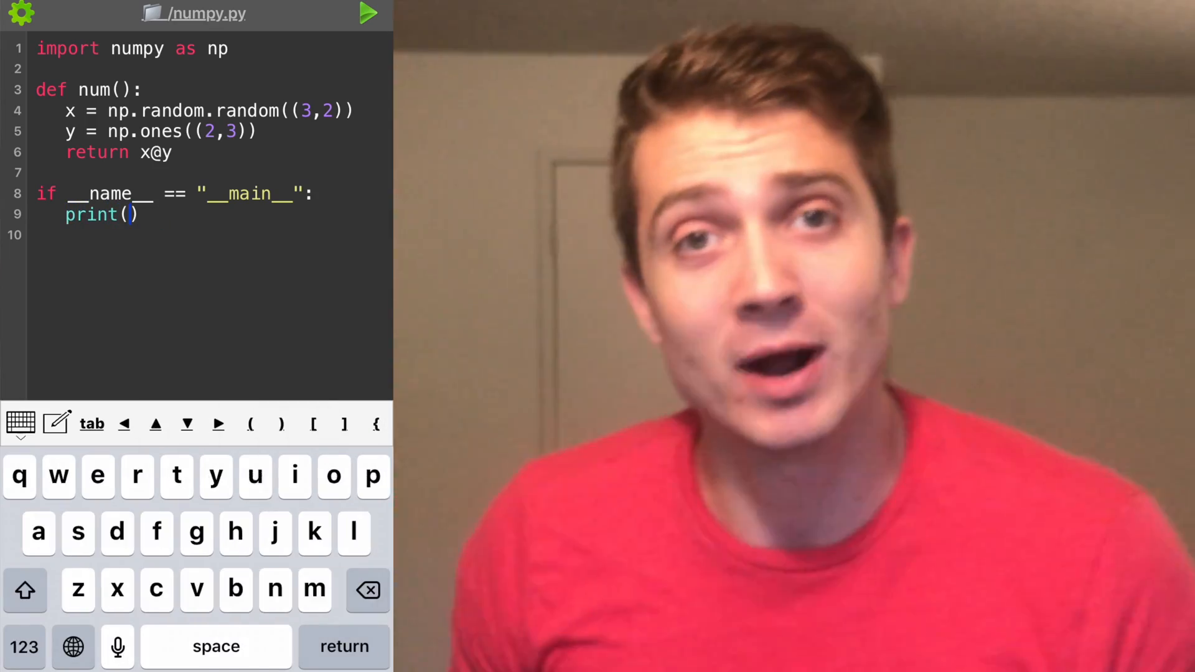
{"action": "left_click", "coordinate": [369, 15]}
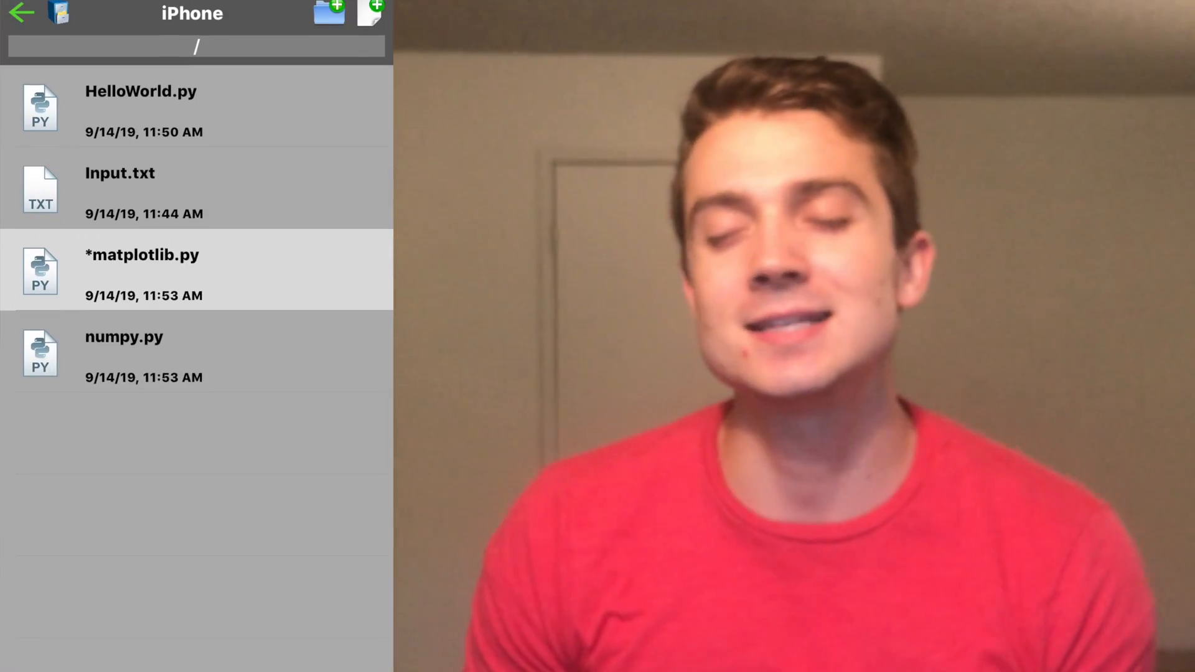
Create scipy.py importing norm from scipy.stats, print norm.ppf(.5,0,1) and norm.cdf(.70,0,1), and run it
{"action": "left_click", "coordinate": [375, 7]}
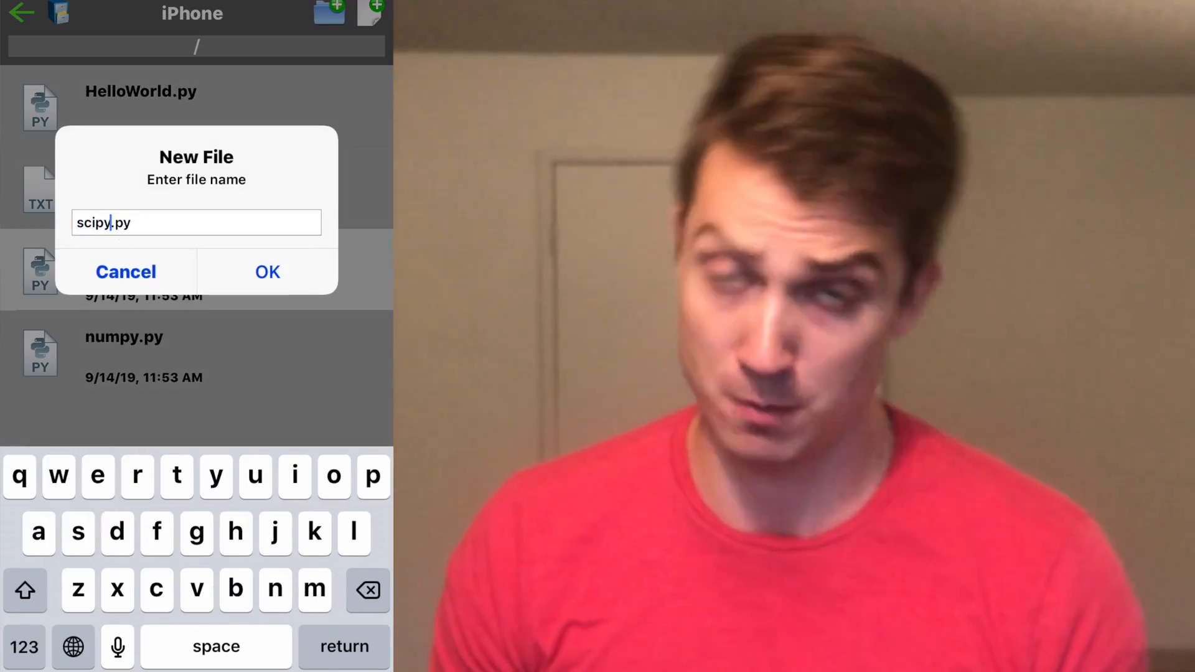
{"action": "left_click", "coordinate": [266, 271]}
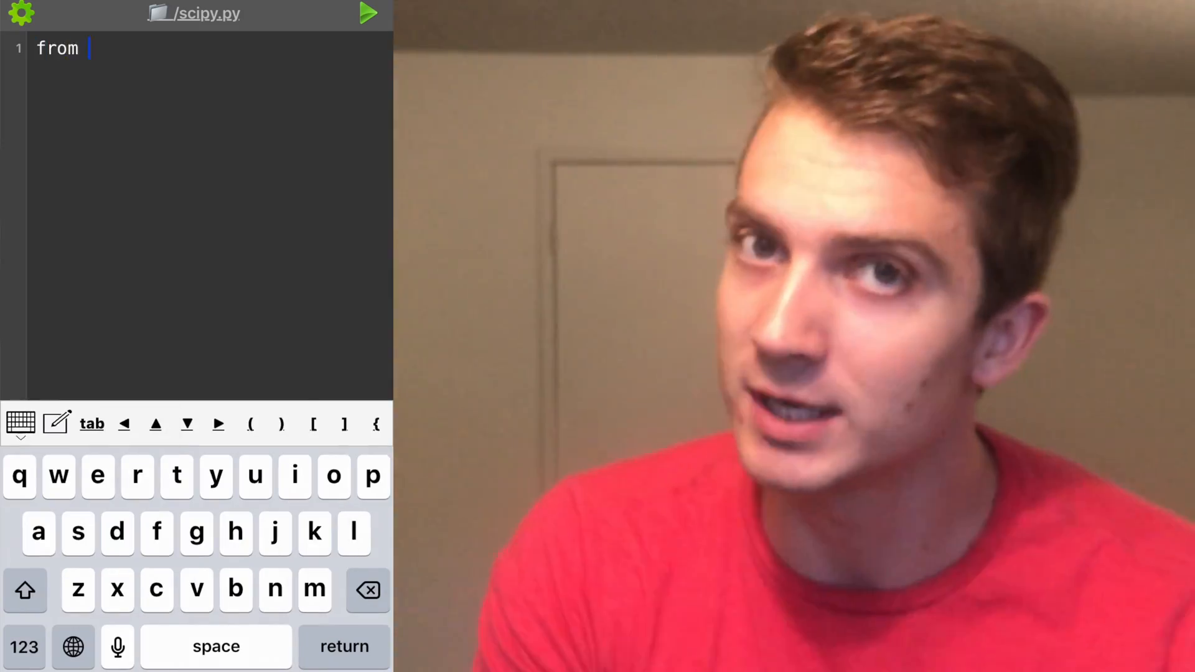
{"action": "type", "text": "scipy.stats import norm"}
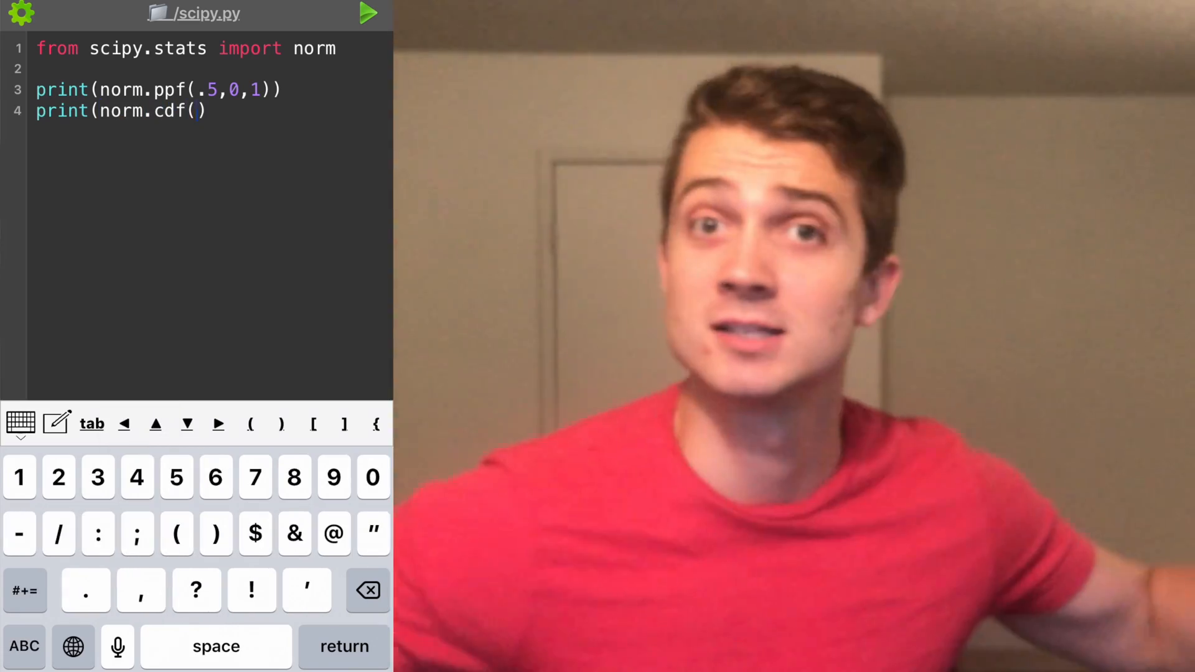
{"action": "type", "text": ".70,0,1"}
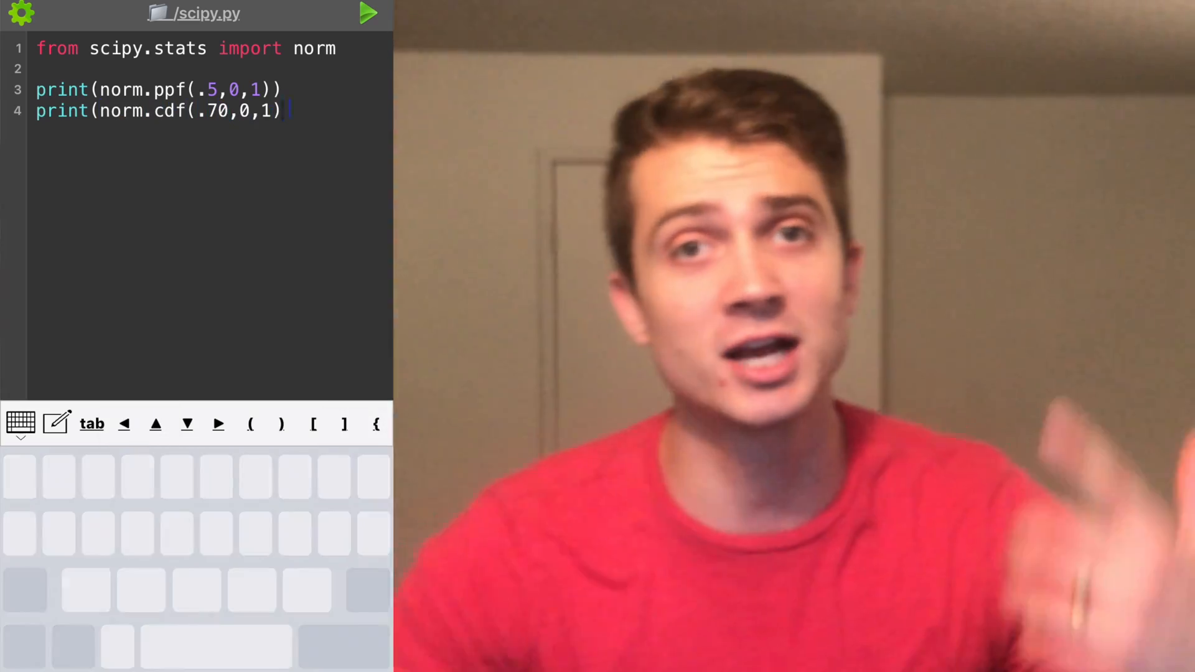
{"action": "left_click", "coordinate": [369, 14]}
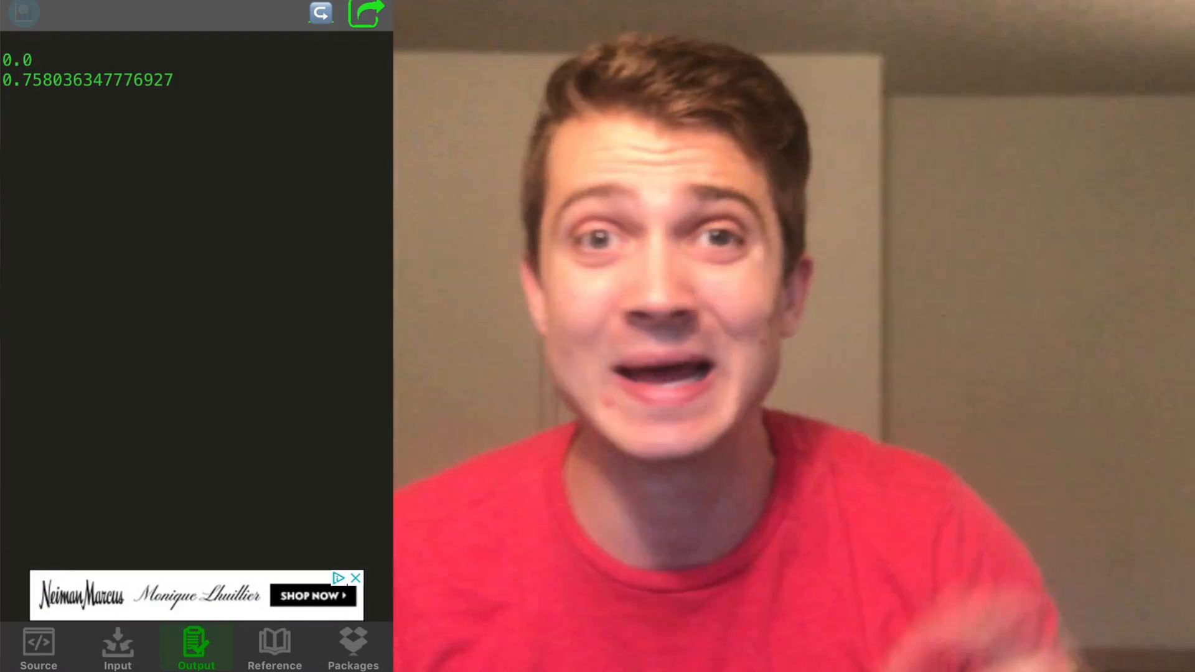